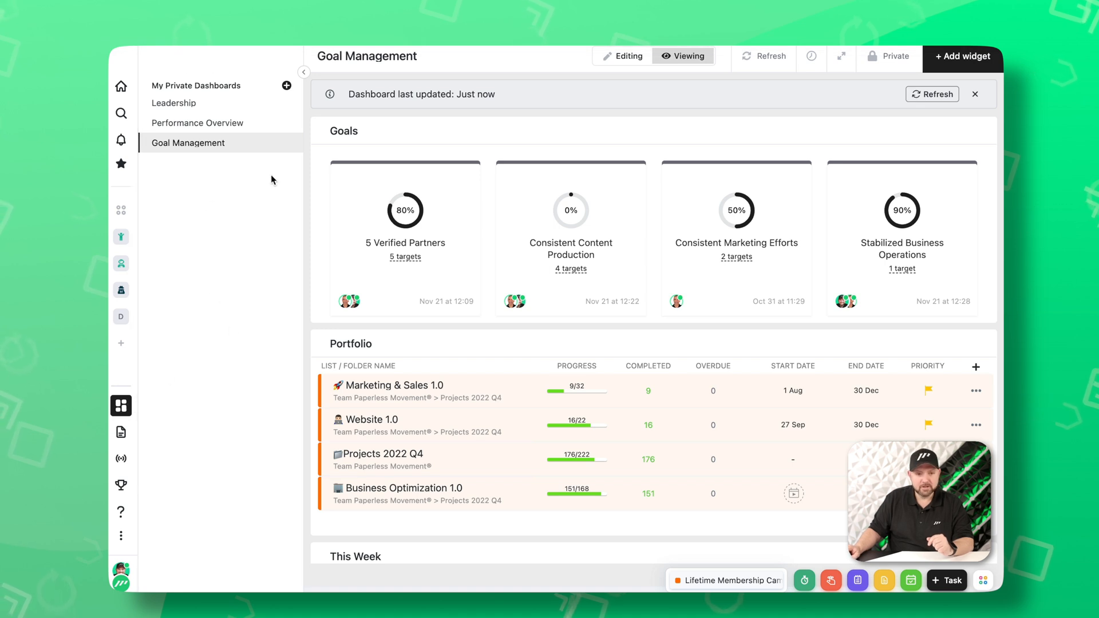
# - Collapse the dashboards sidebar and scroll through the Goal Management dashboard's goal rings, portfolio and weekly tasks
pyautogui.click(303, 72)
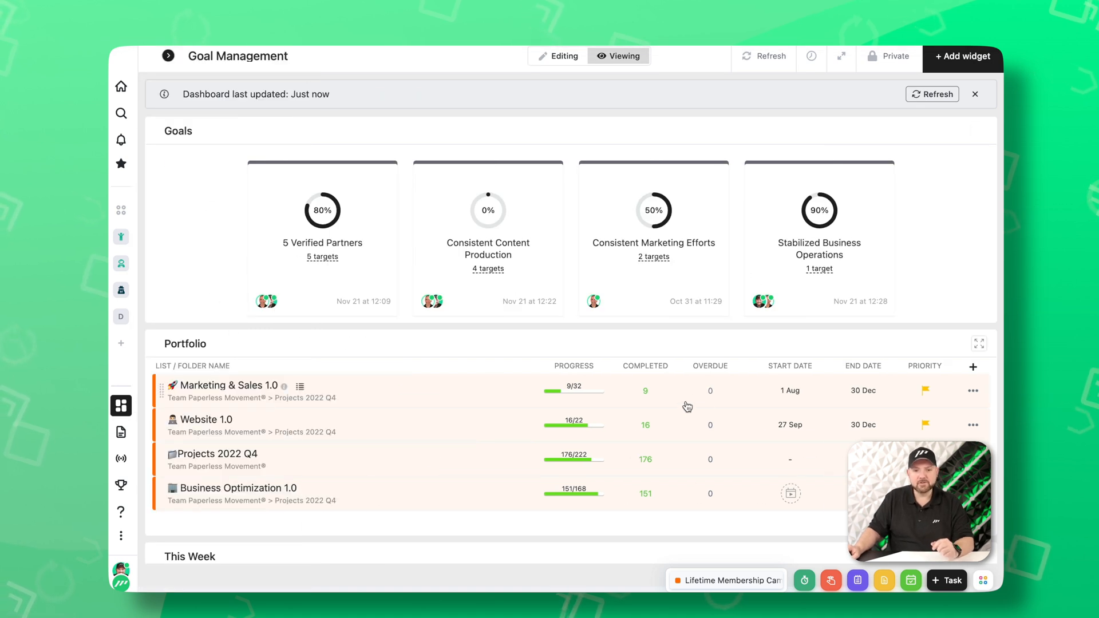
pyautogui.scroll(-3)
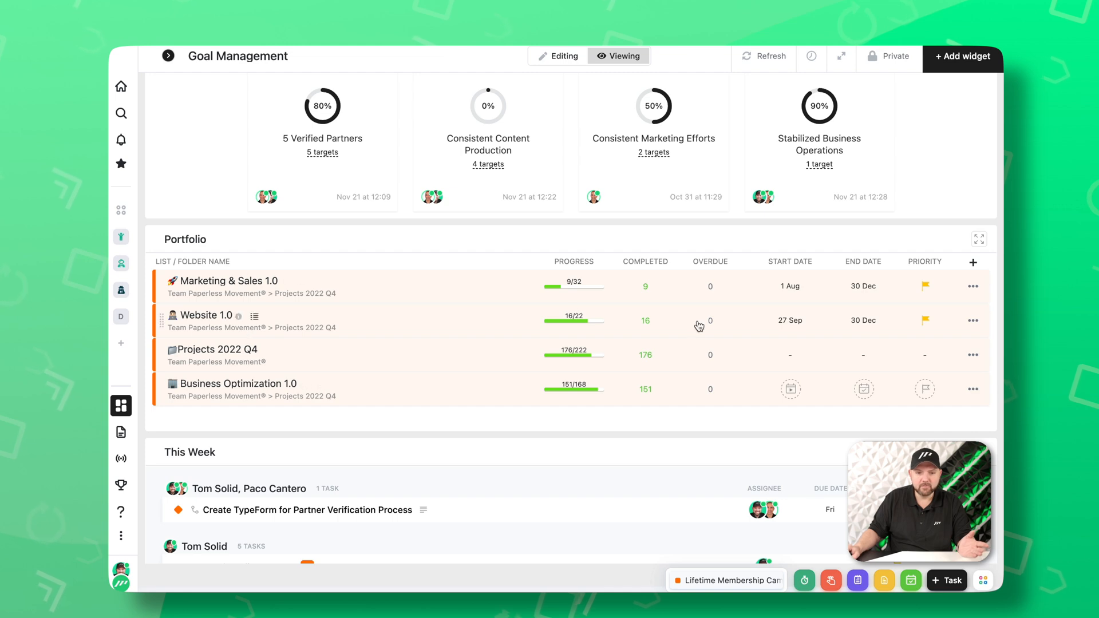
pyautogui.scroll(-3)
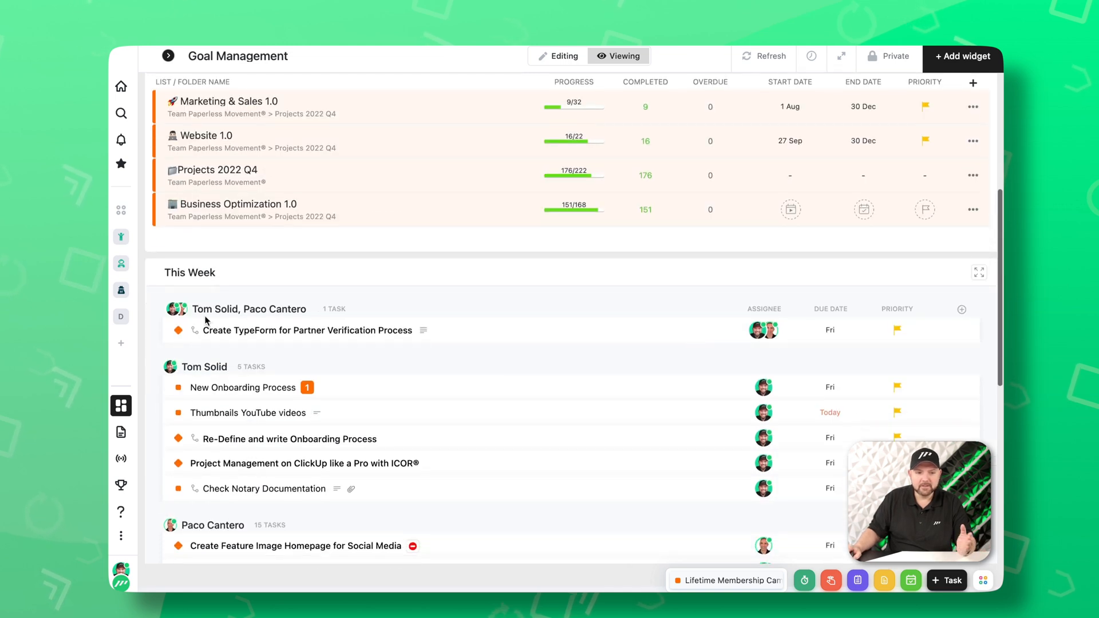
pyautogui.scroll(-3)
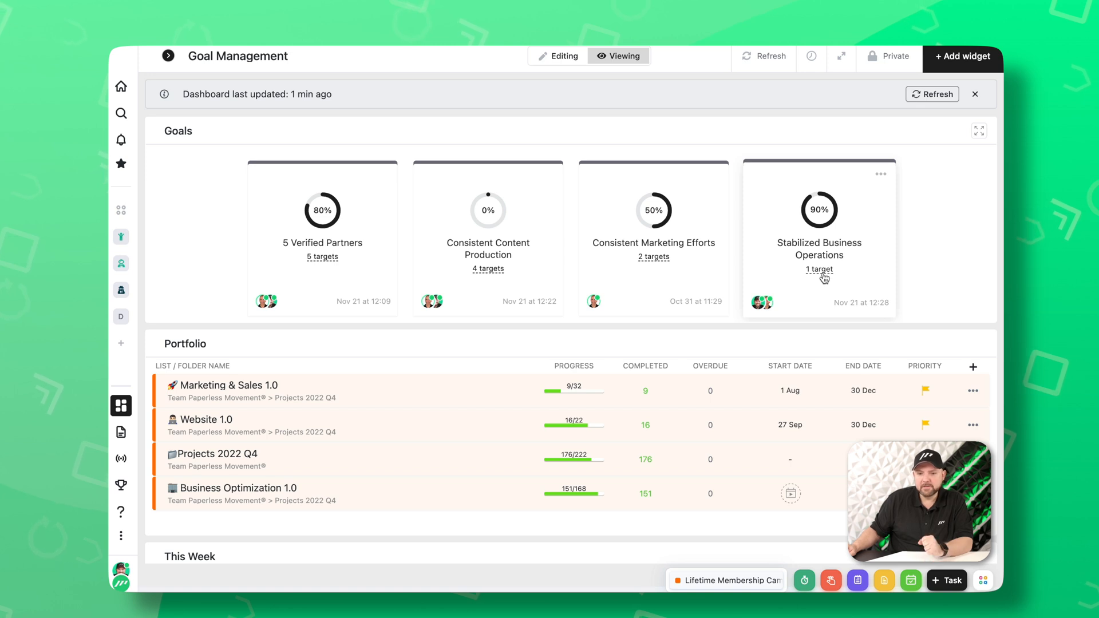
pyautogui.moveTo(811, 208)
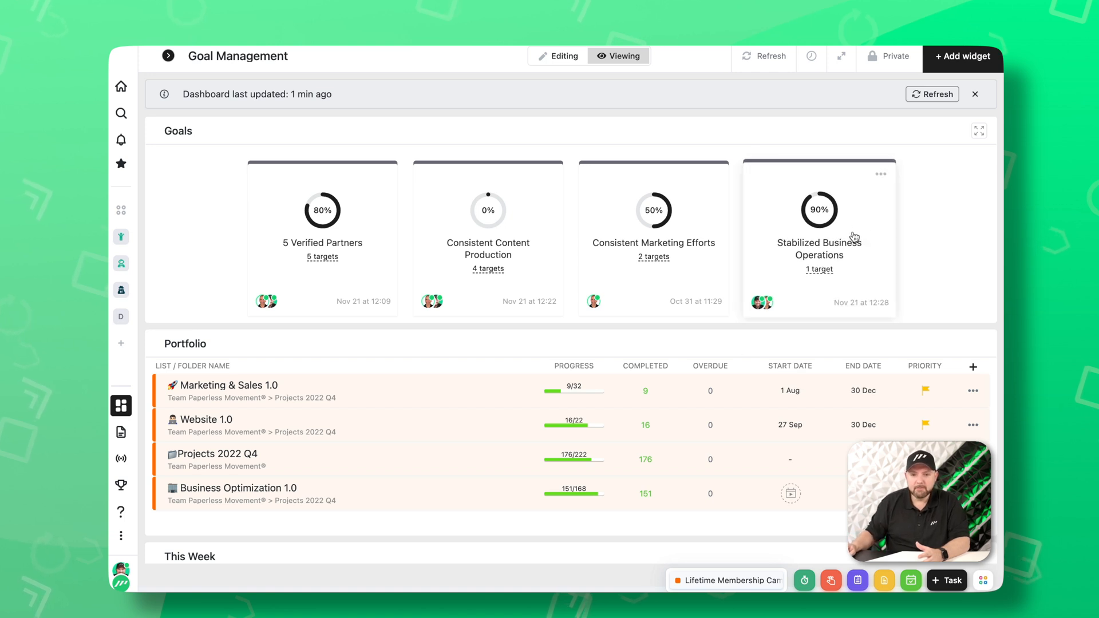
# - From the Stabilized Business Operations goal card, follow its '1 List' target into the Business Optimization 1.0 list
pyautogui.click(817, 238)
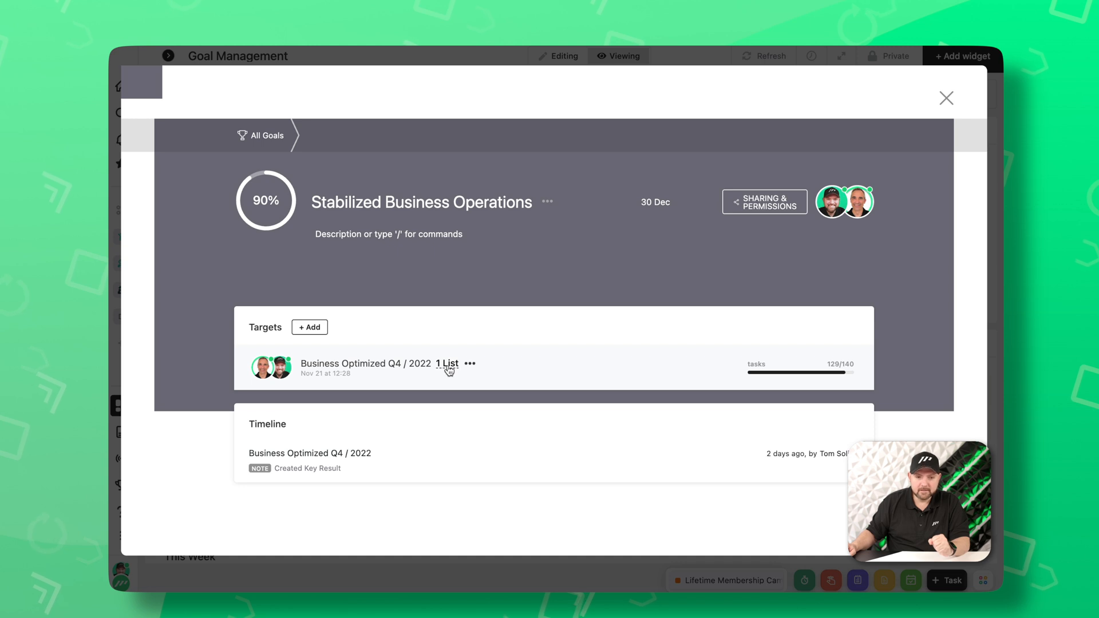
pyautogui.moveTo(360, 375)
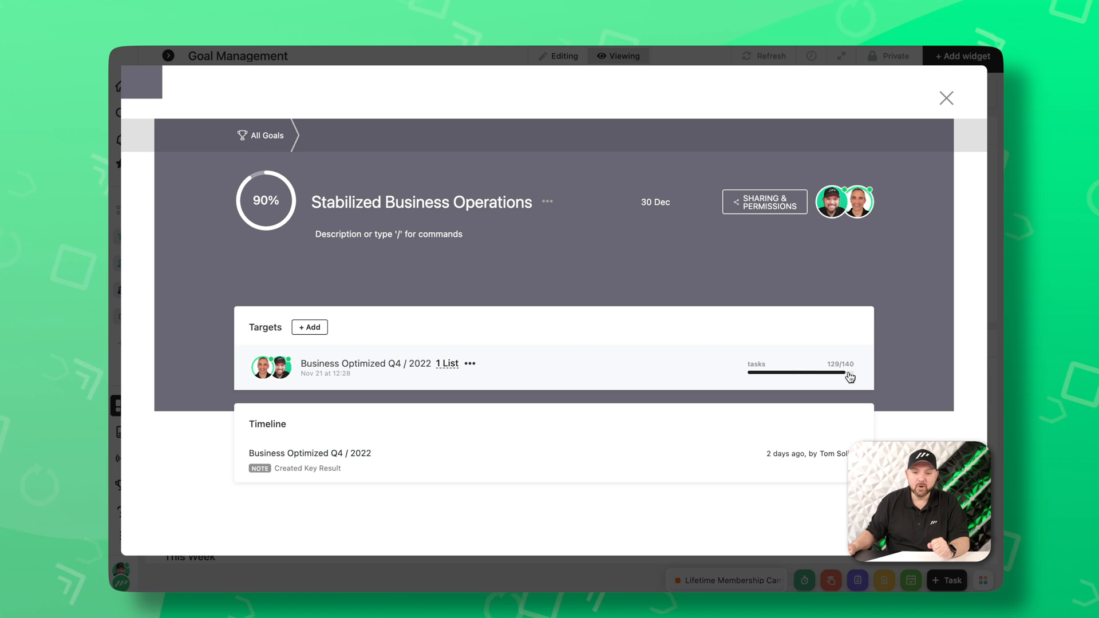
pyautogui.moveTo(832, 375)
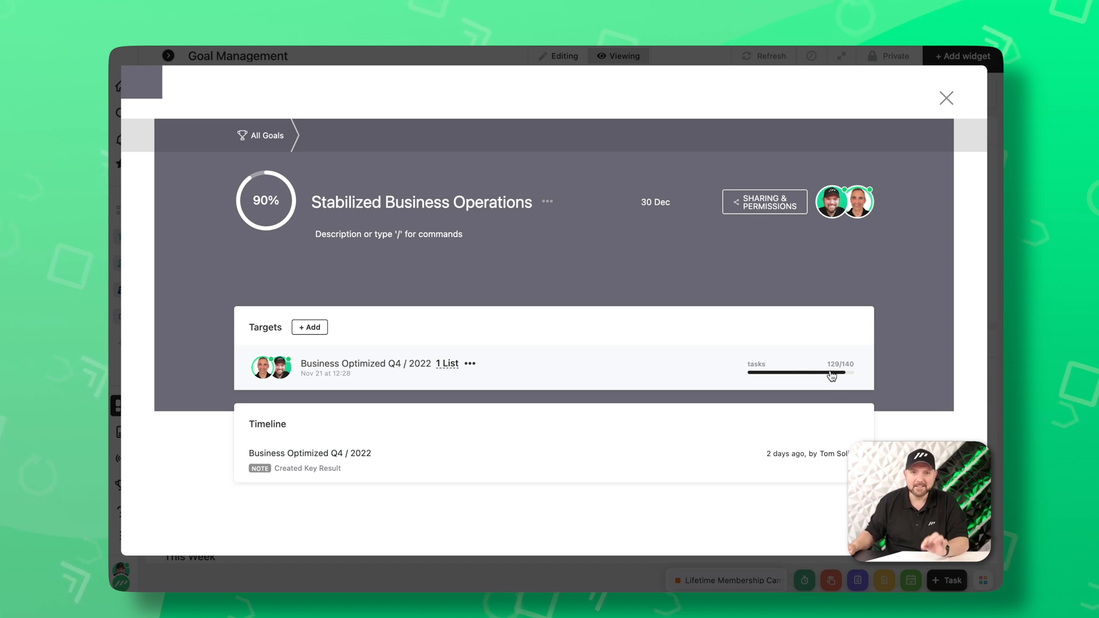
pyautogui.click(447, 363)
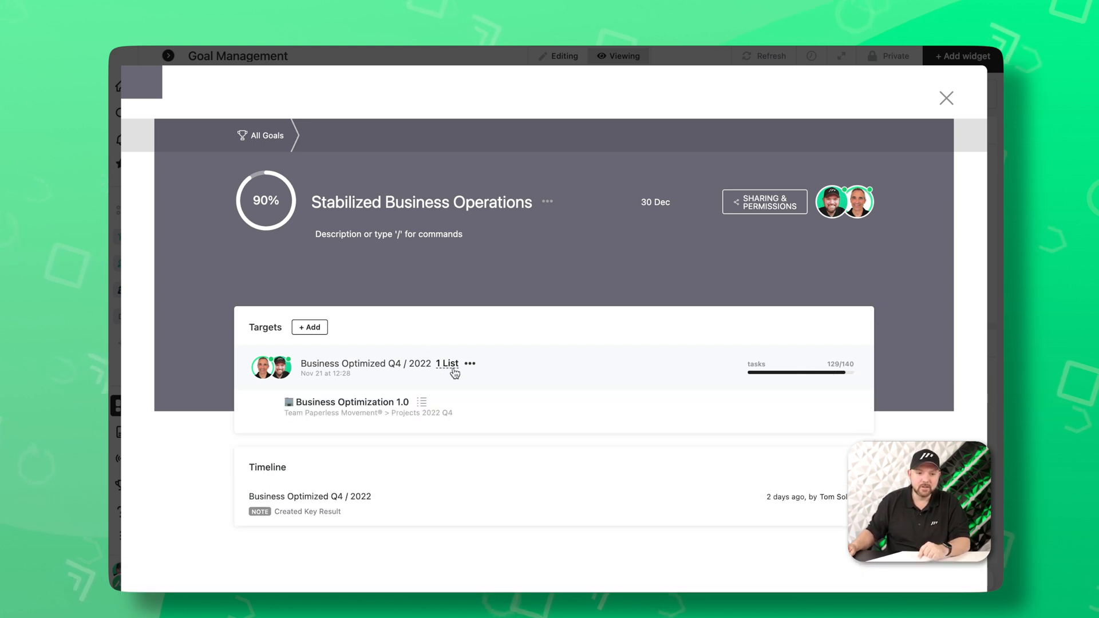
pyautogui.click(945, 99)
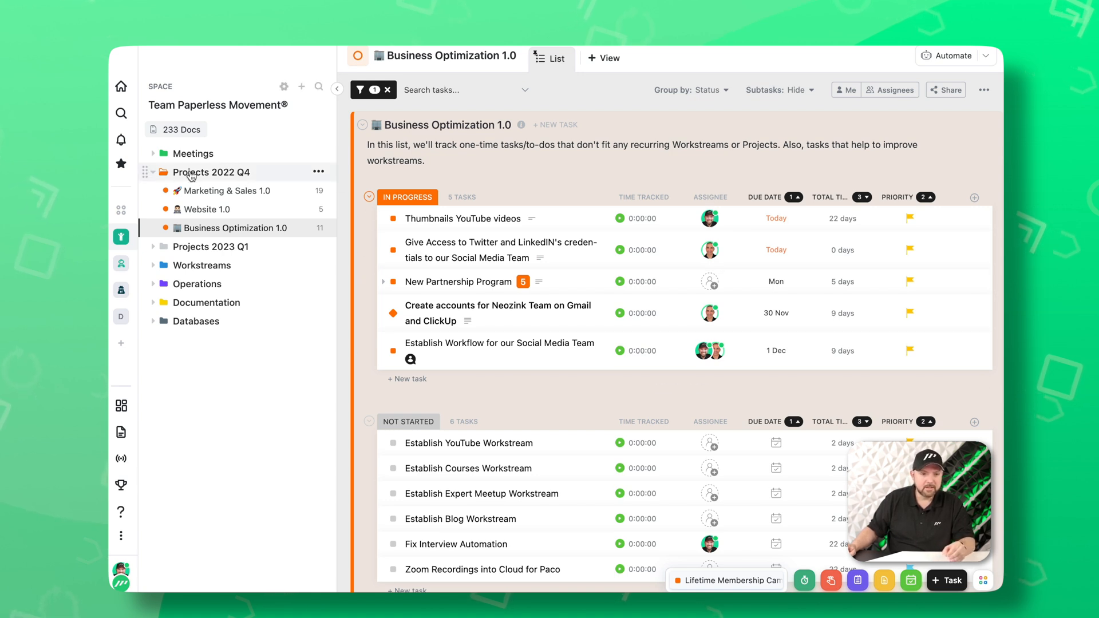
pyautogui.click(153, 172)
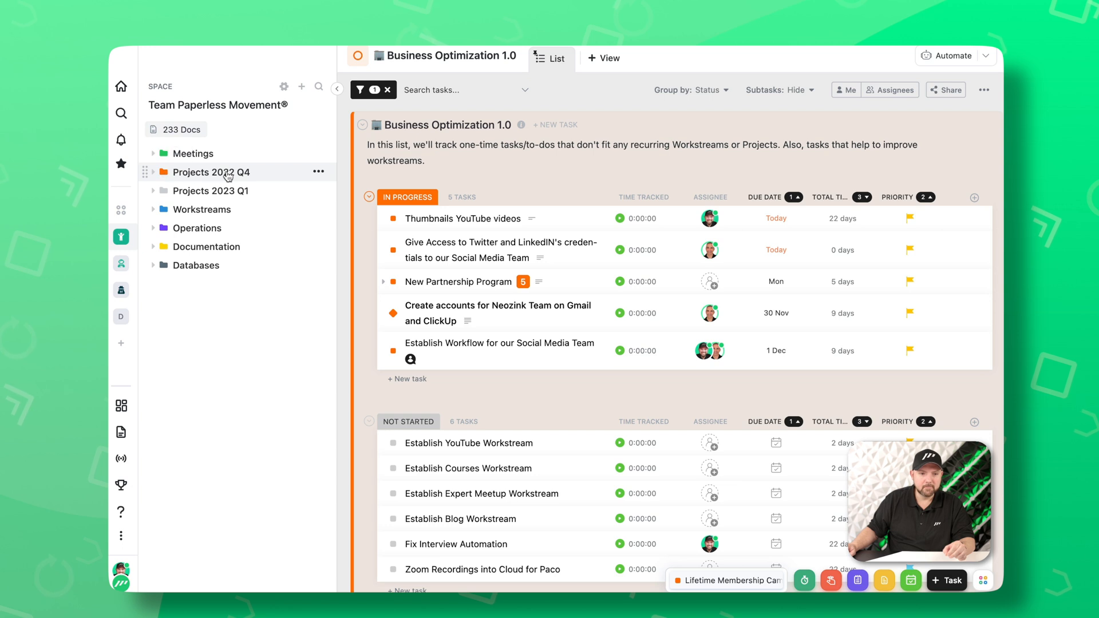
pyautogui.moveTo(197, 228)
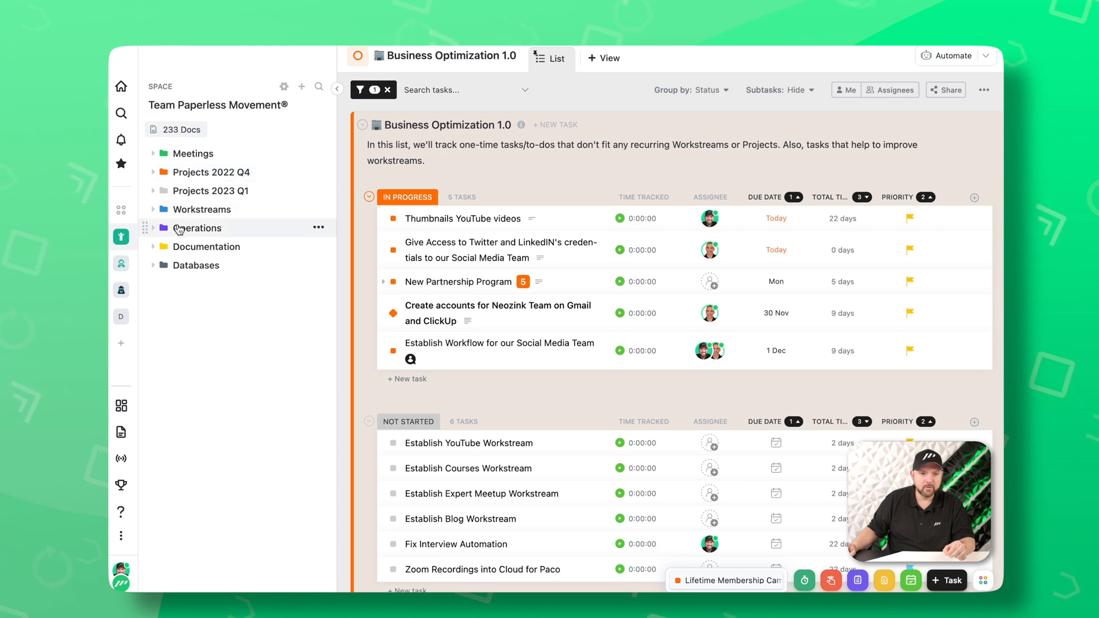
pyautogui.moveTo(203, 268)
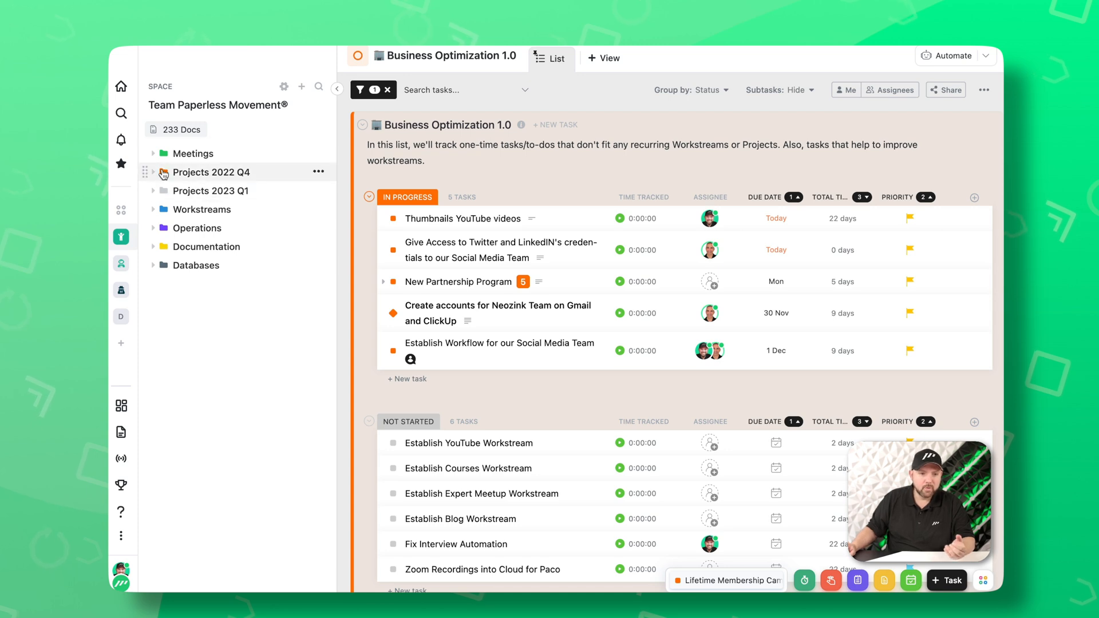
pyautogui.click(210, 171)
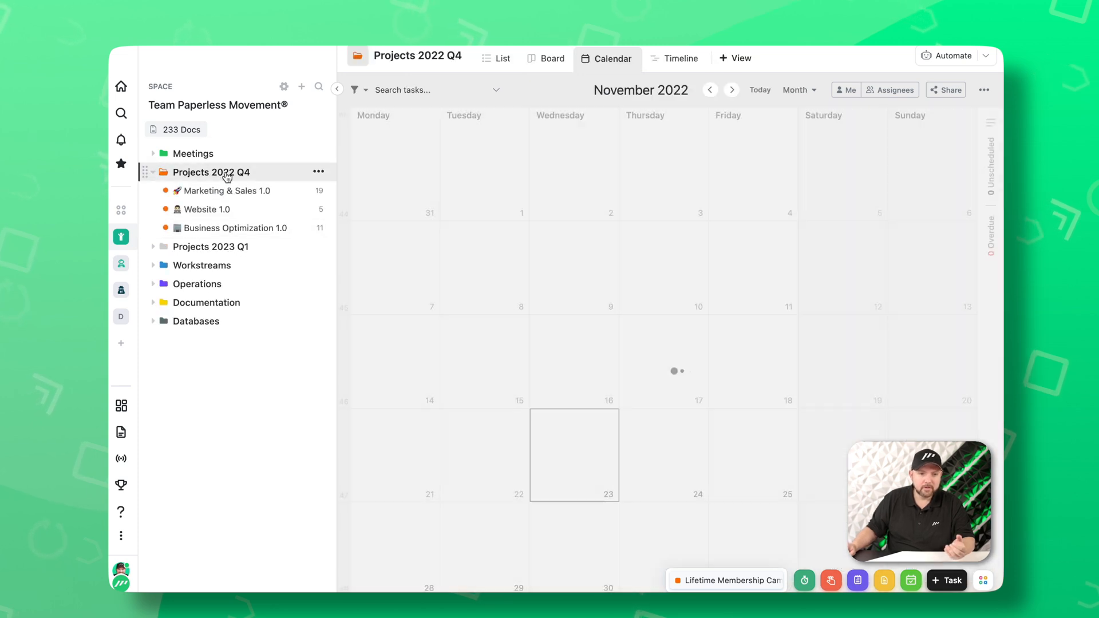
pyautogui.click(232, 228)
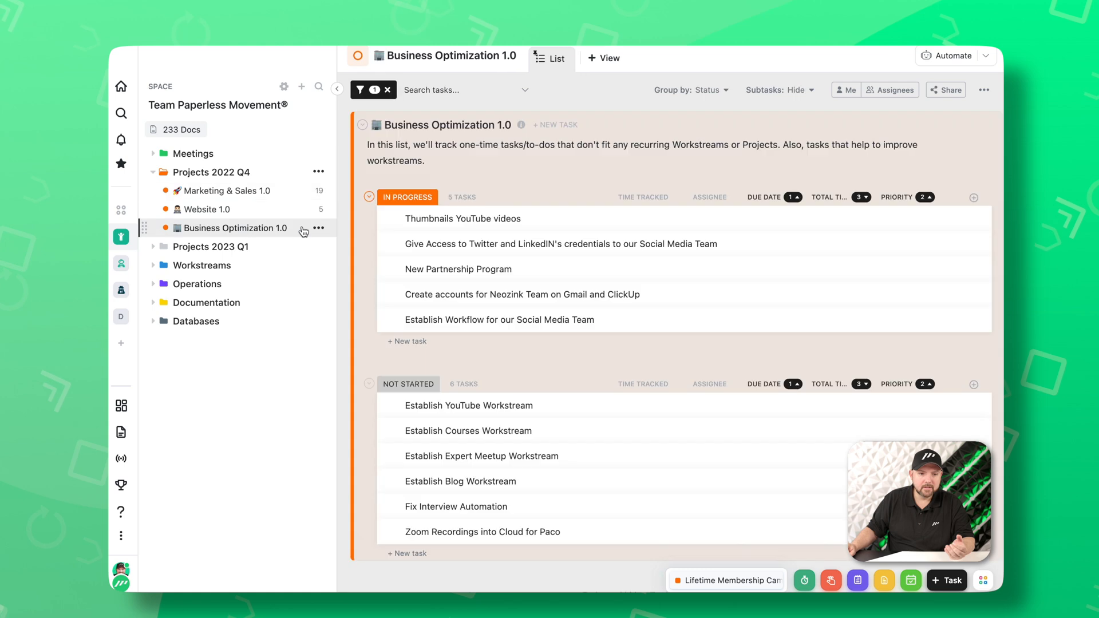
pyautogui.scroll(-3)
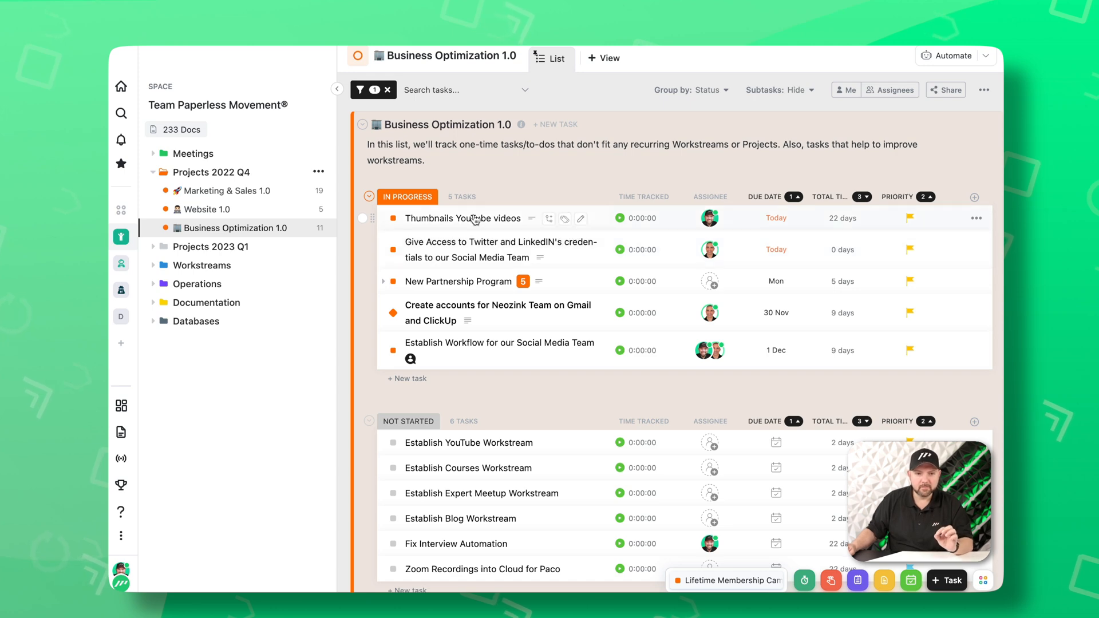
# - View the Thumbnails YouTube videos task and its Stabilized Business Operations goal link, then return to the dashboard
pyautogui.click(464, 217)
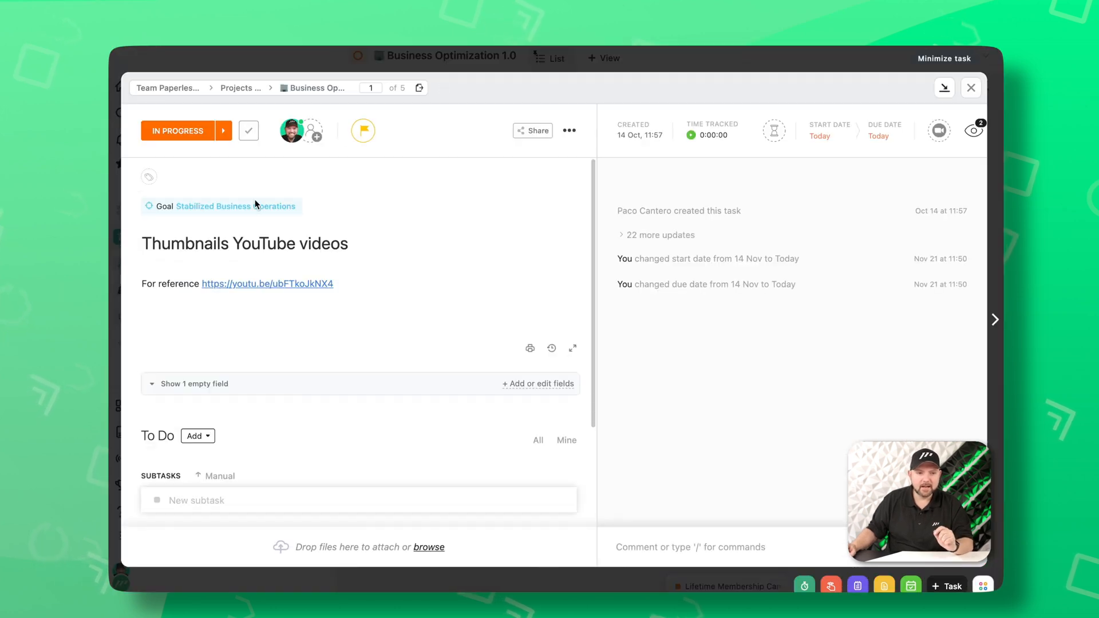
pyautogui.moveTo(256, 211)
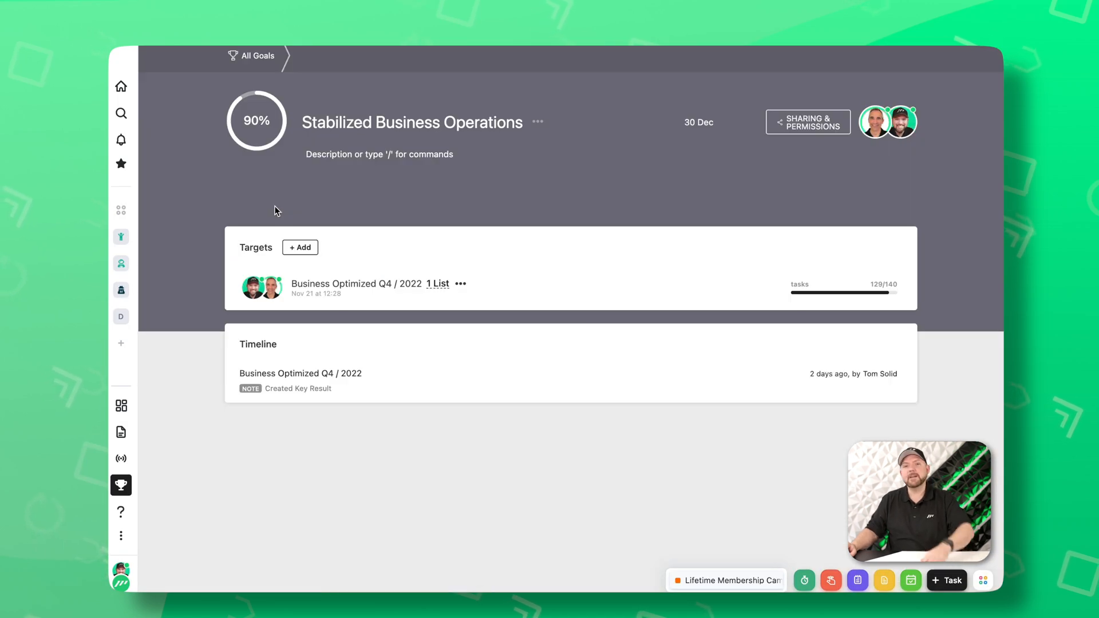
pyautogui.moveTo(331, 216)
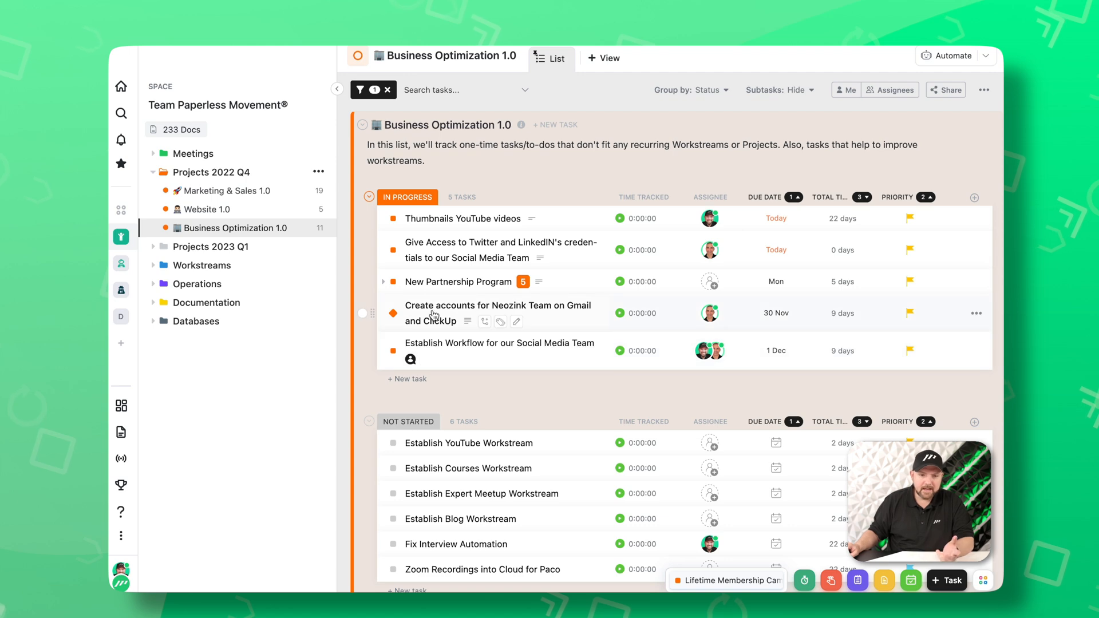
pyautogui.click(495, 313)
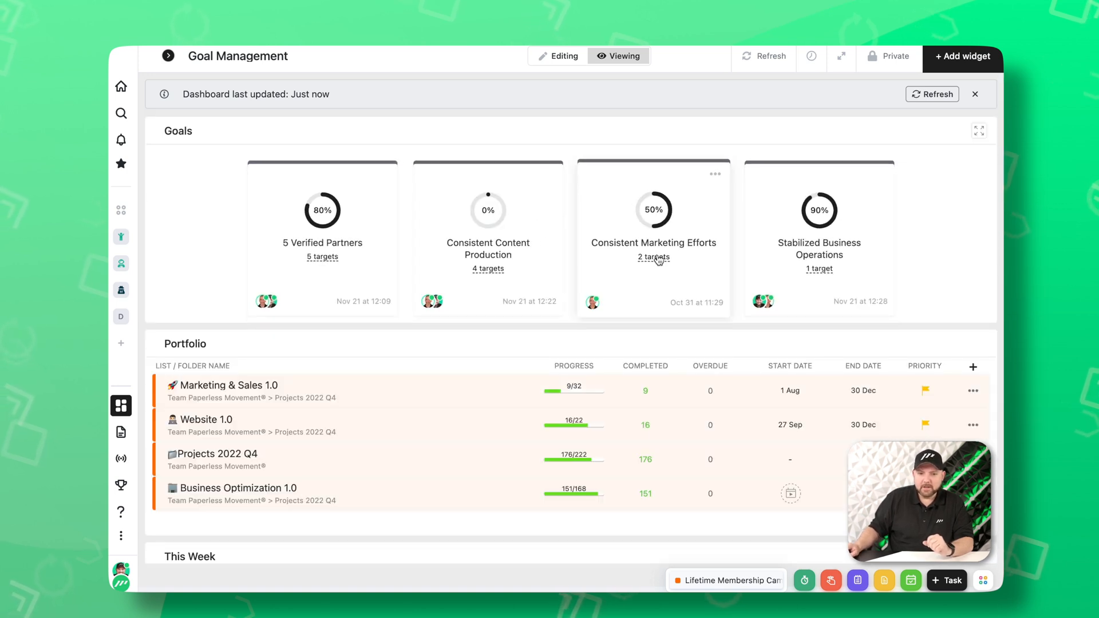
# - Show the Consistent Marketing Efforts goal at 50% with its Website 1.0 and Marketing 1.0 targets
pyautogui.click(652, 239)
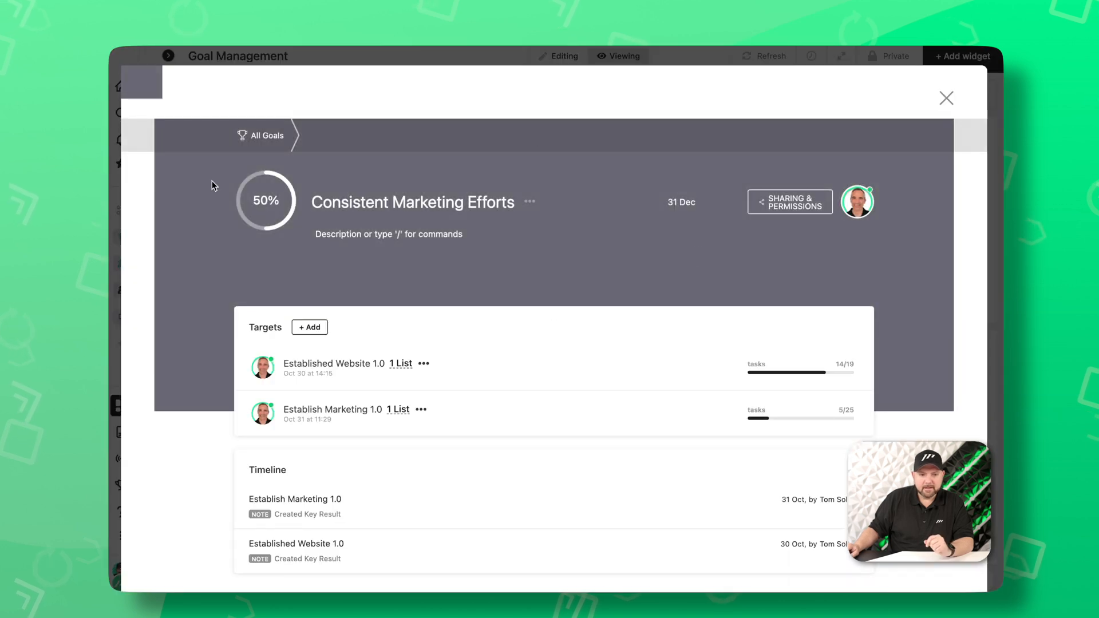
pyautogui.moveTo(454, 417)
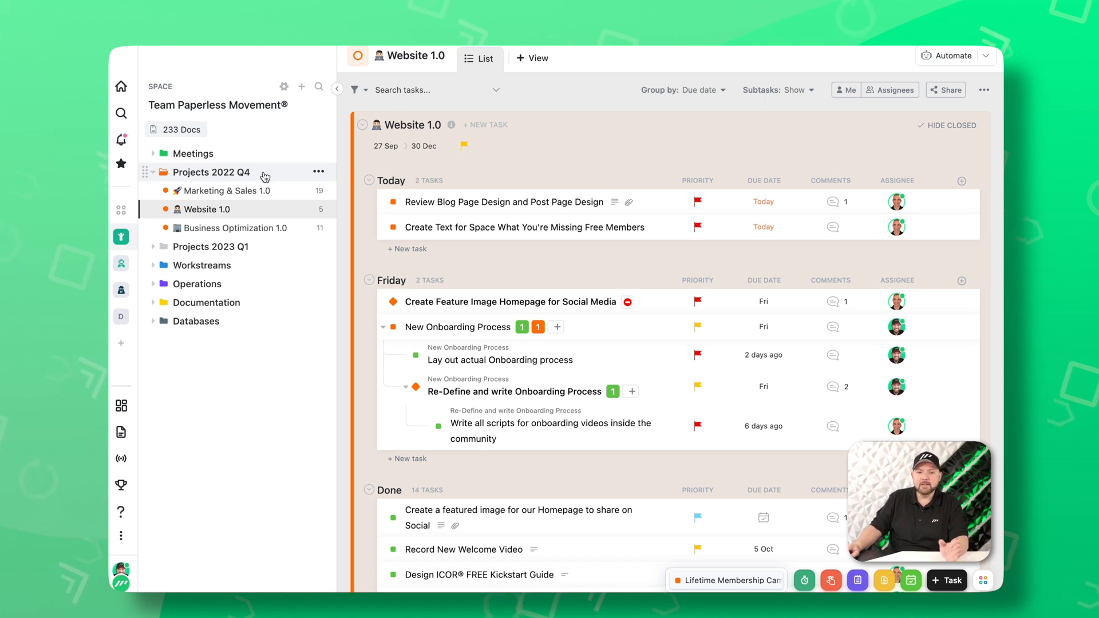
# - Review Projects 2022 Q4 in List view grouped by priority, then go to the Marketing & Sales 1.0 list
pyautogui.click(211, 172)
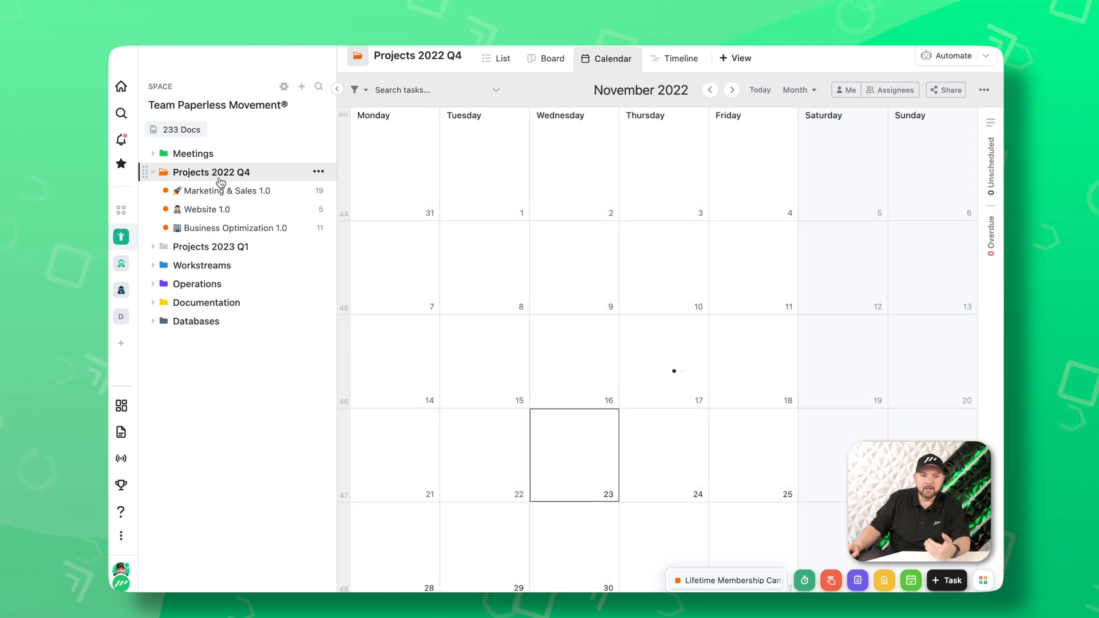
pyautogui.click(498, 58)
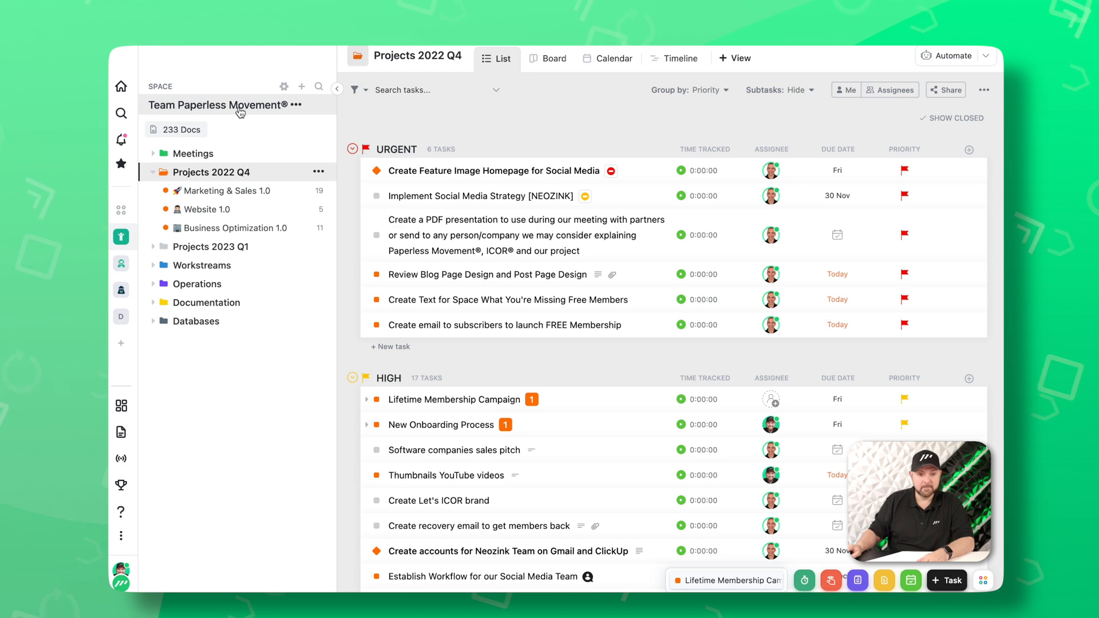
pyautogui.click(224, 191)
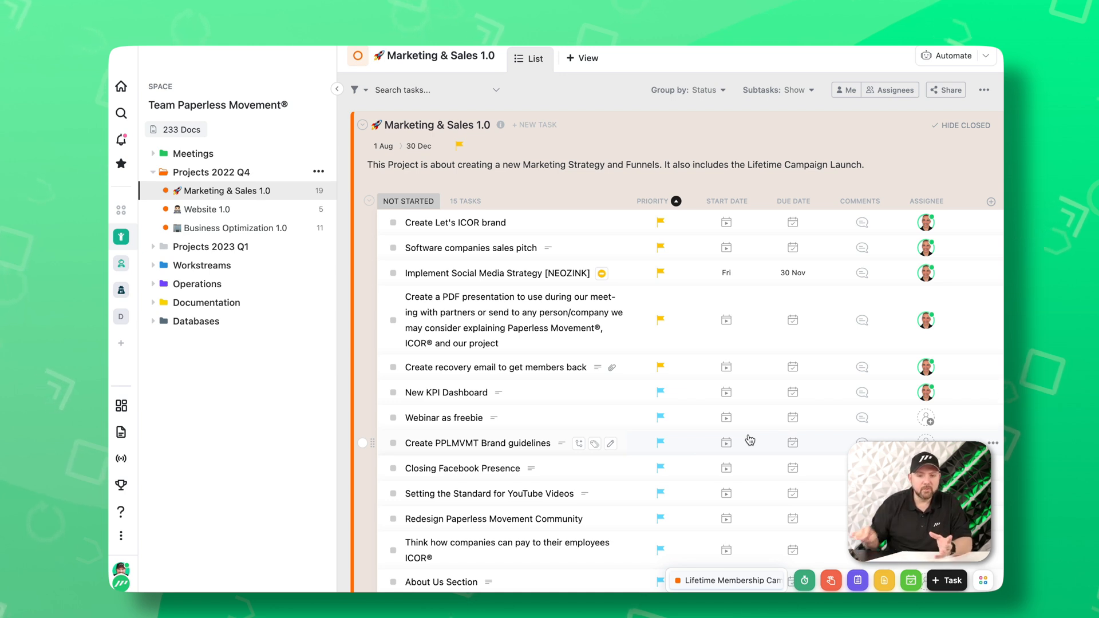
pyautogui.moveTo(672, 282)
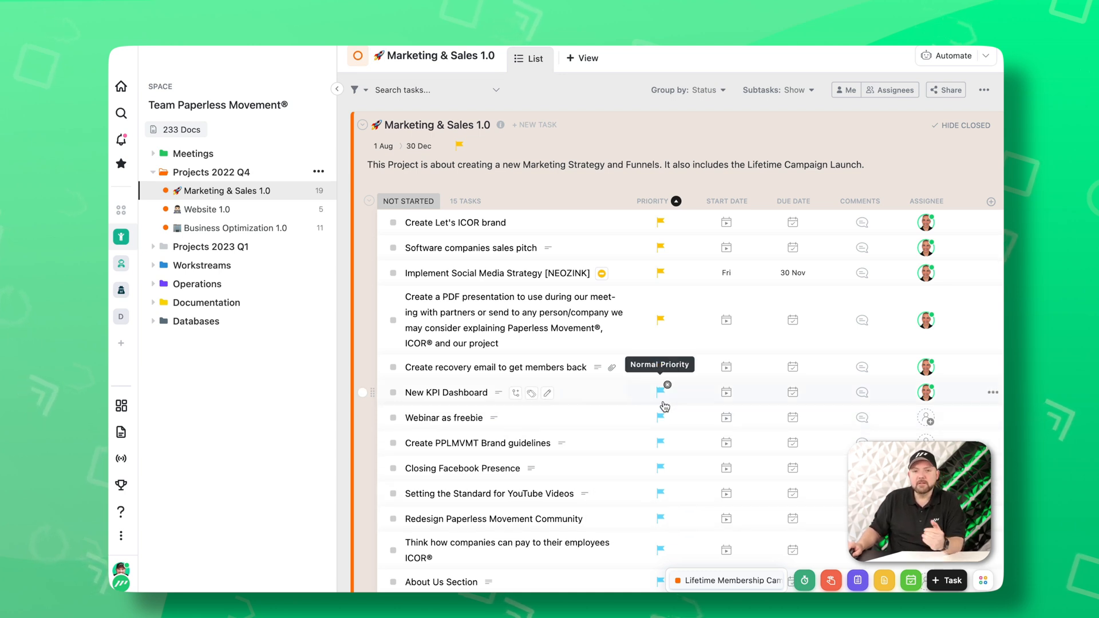
pyautogui.moveTo(675, 273)
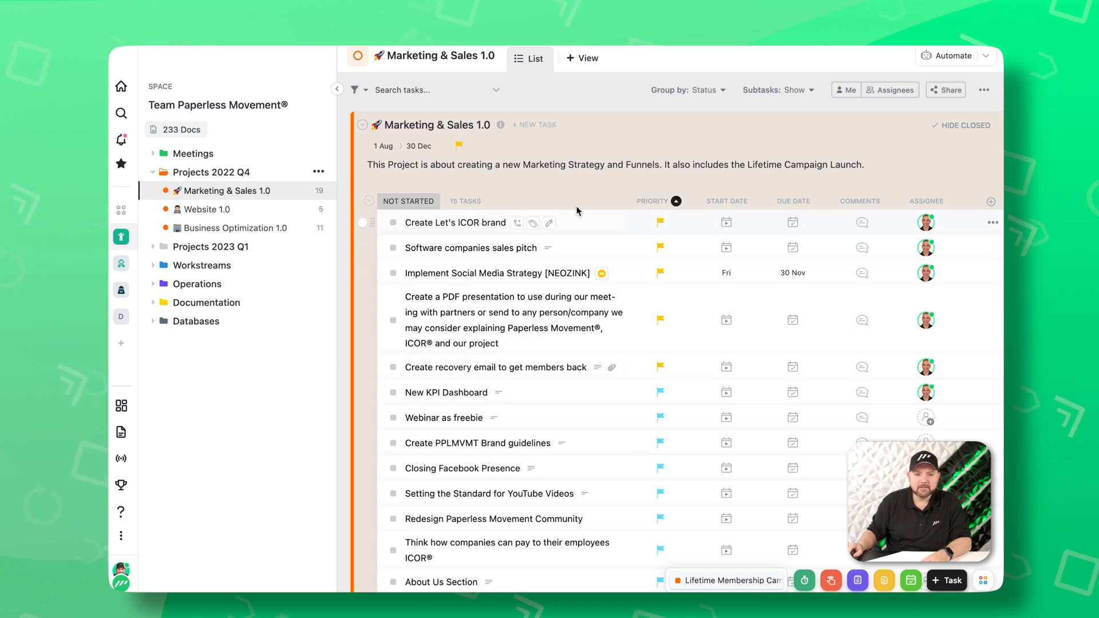
pyautogui.moveTo(690, 355)
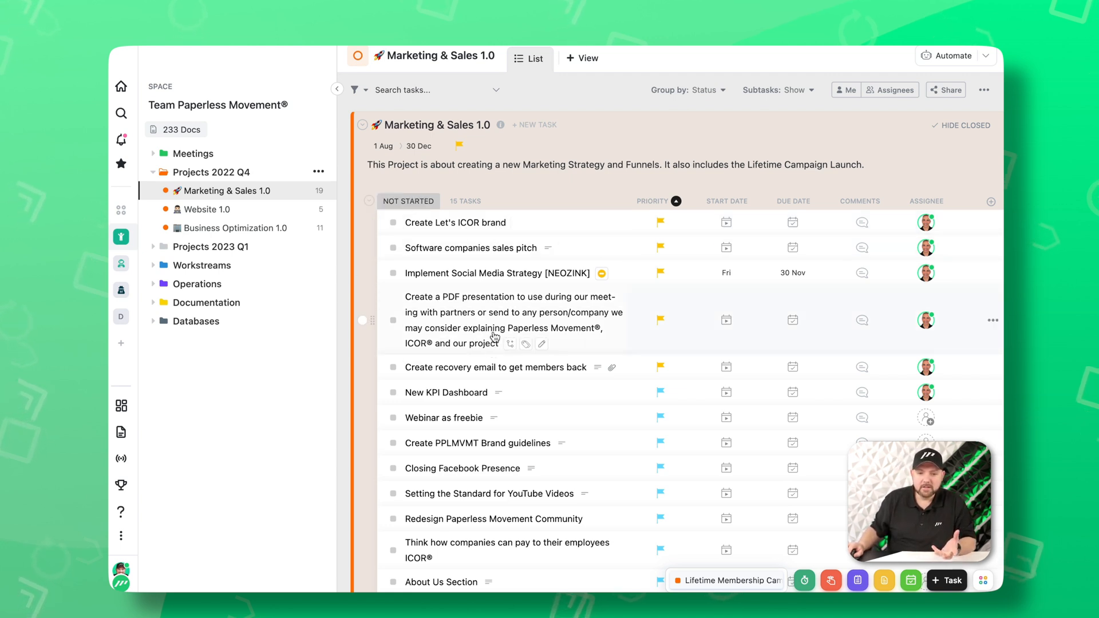
pyautogui.moveTo(547, 385)
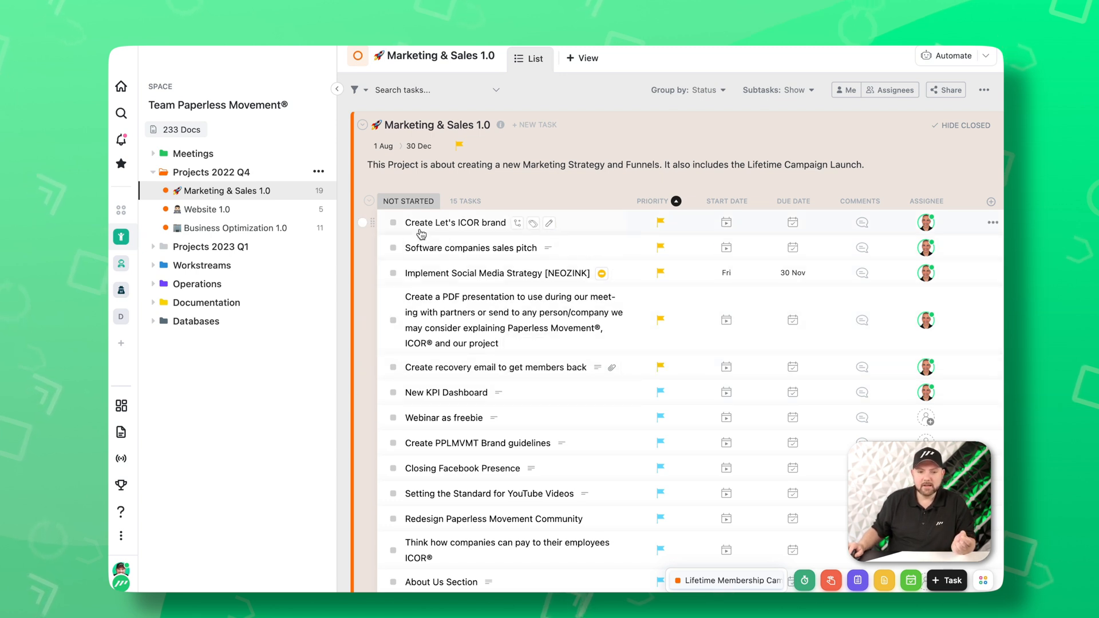
# - Inspect the Marketing & Sales 1.0 priority flags and return to the Goal Management dashboard via the sidebar
pyautogui.click(393, 222)
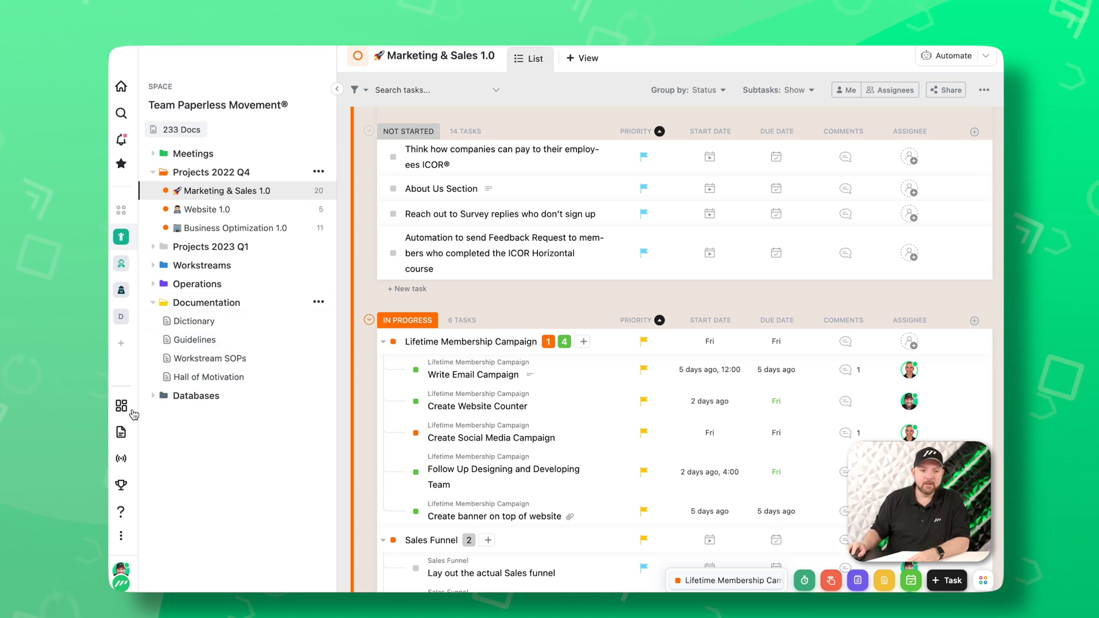
pyautogui.click(121, 405)
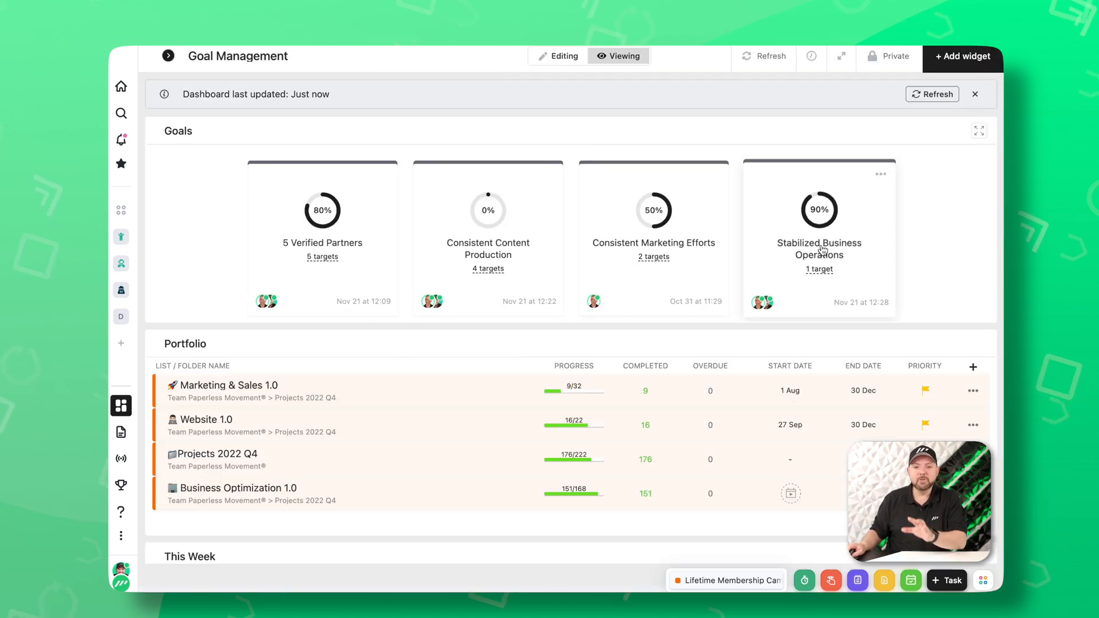